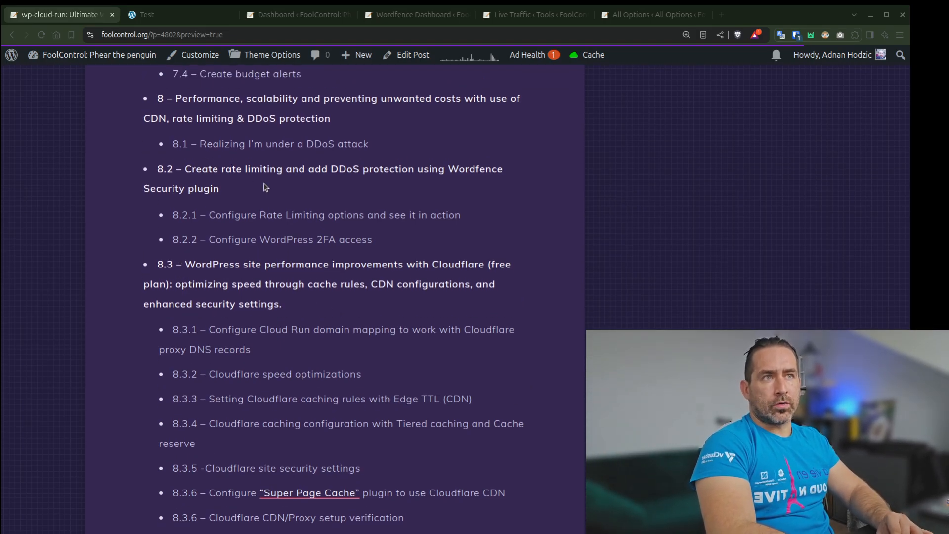
{"action": "mouse_move", "coordinate": [336, 168]}
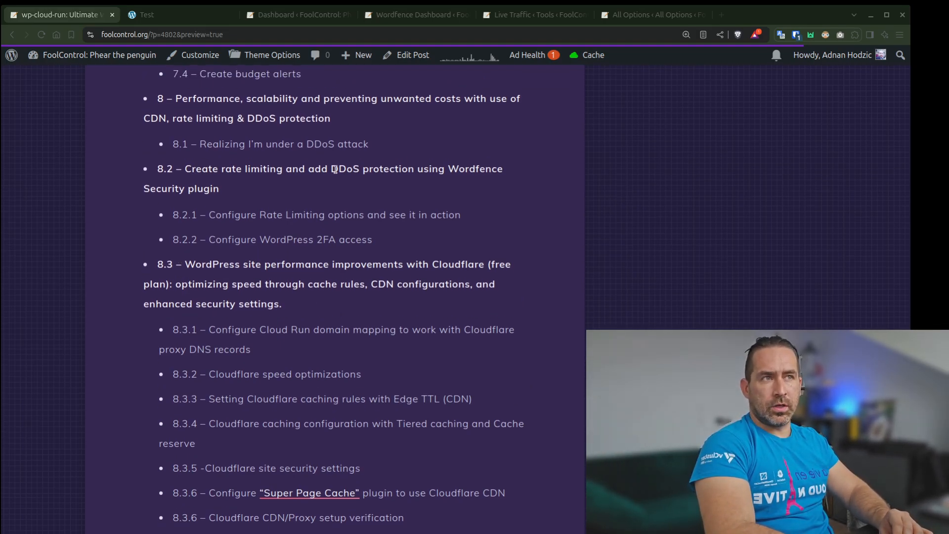
{"action": "mouse_move", "coordinate": [388, 172]}
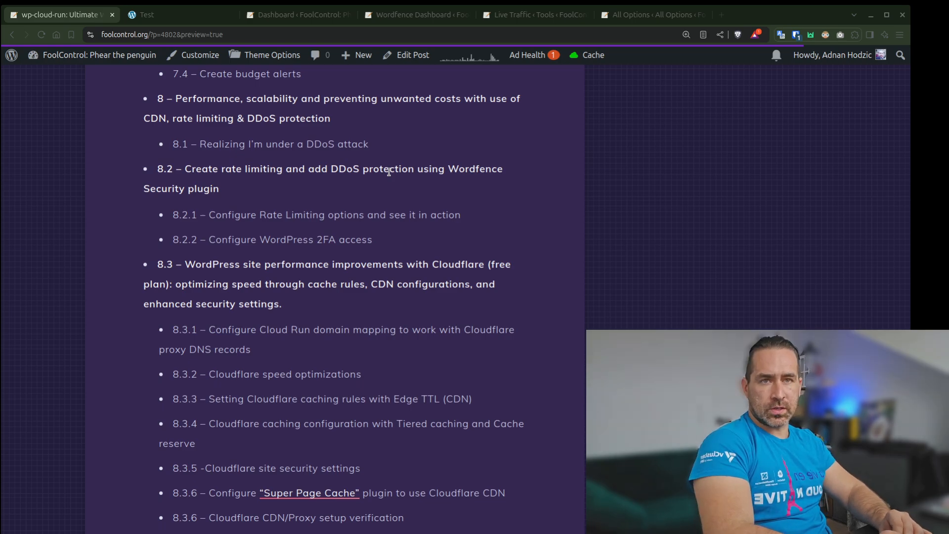
{"action": "mouse_move", "coordinate": [296, 152]}
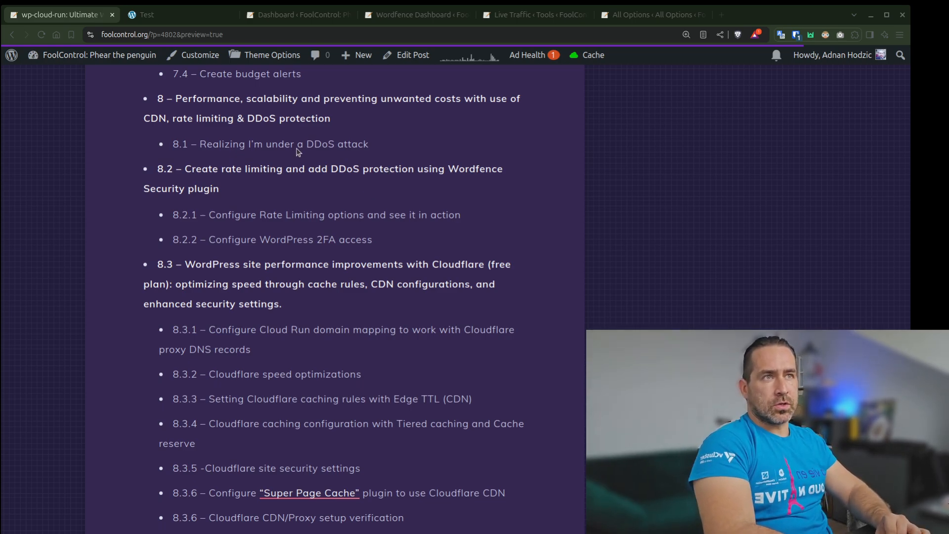
{"action": "mouse_move", "coordinate": [356, 180]}
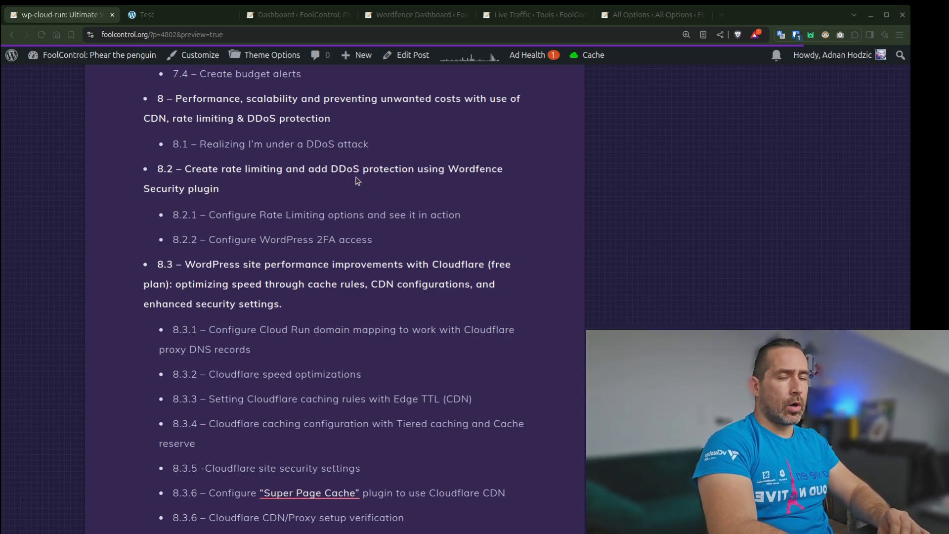
{"action": "mouse_move", "coordinate": [343, 215]}
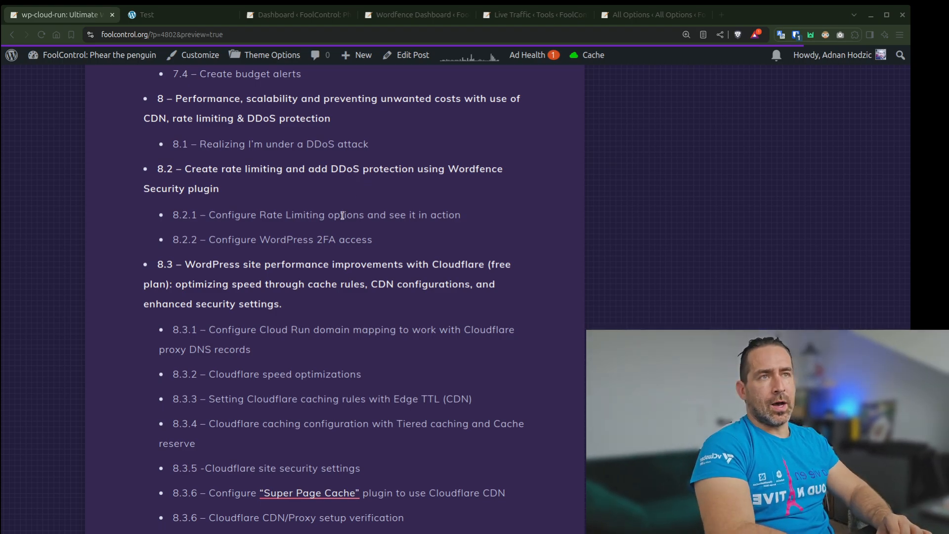
{"action": "mouse_move", "coordinate": [329, 205]}
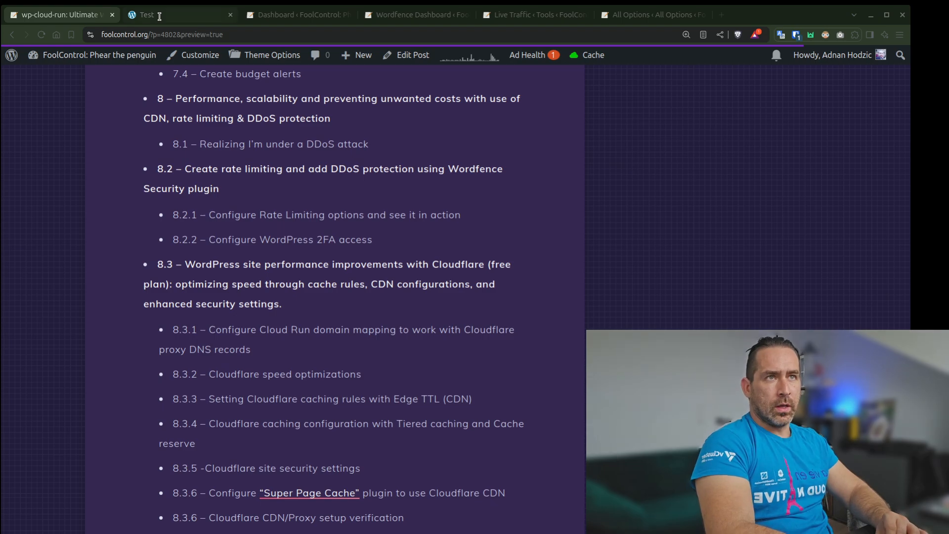
Step: Switch from the post outline to the hodzic.cloud Test site homepage
{"action": "left_click", "coordinate": [176, 15]}
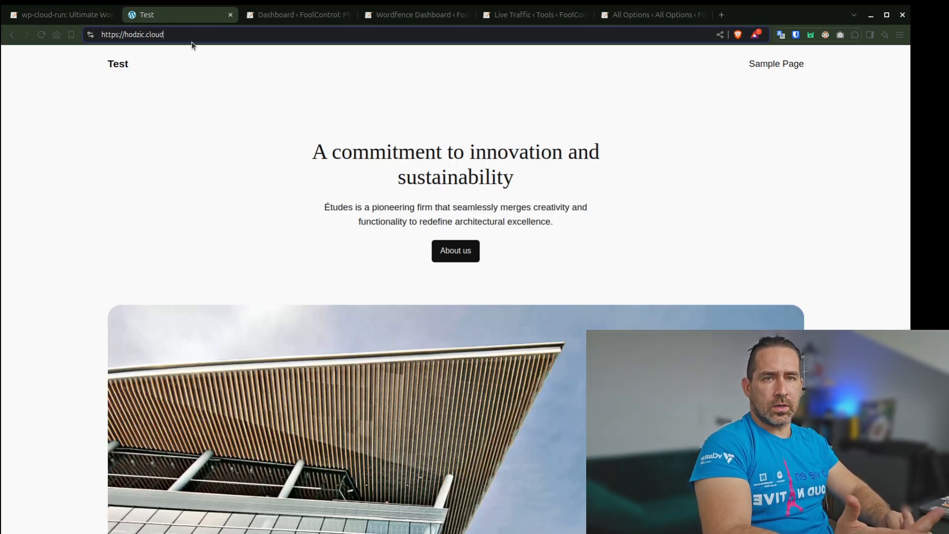
{"action": "mouse_move", "coordinate": [297, 15]}
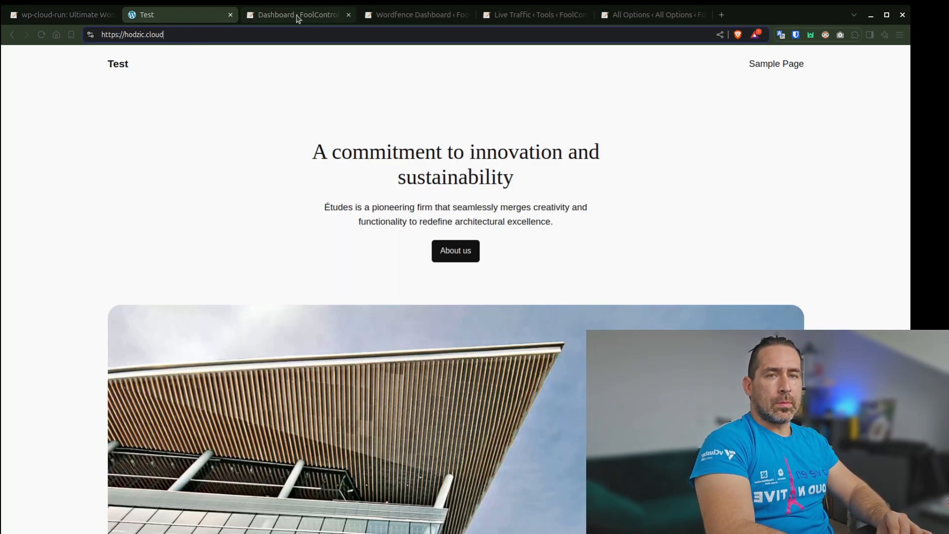
{"action": "mouse_move", "coordinate": [297, 15]}
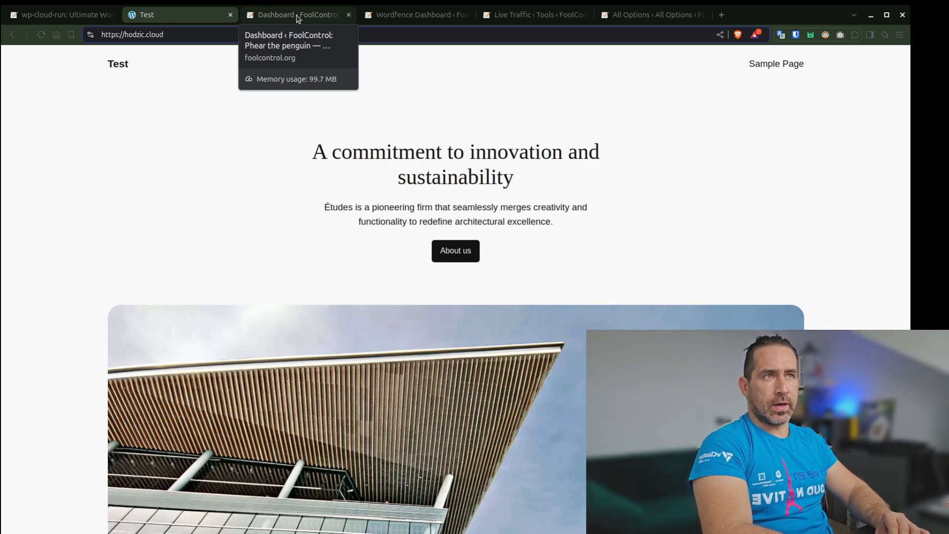
Step: Bring up the FoolControl admin dashboard with Wordfence's weekly blocked IPs and countries
{"action": "left_click", "coordinate": [296, 15]}
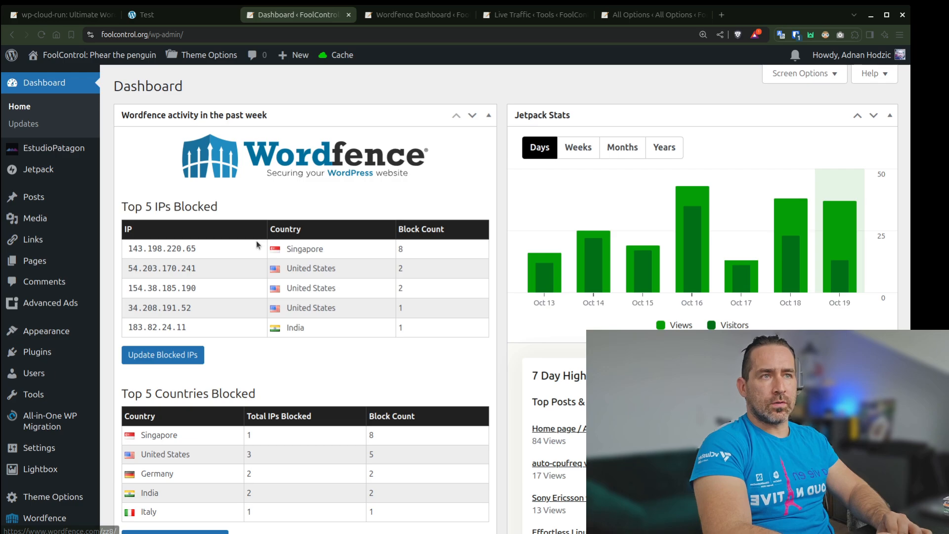
{"action": "mouse_move", "coordinate": [299, 282]}
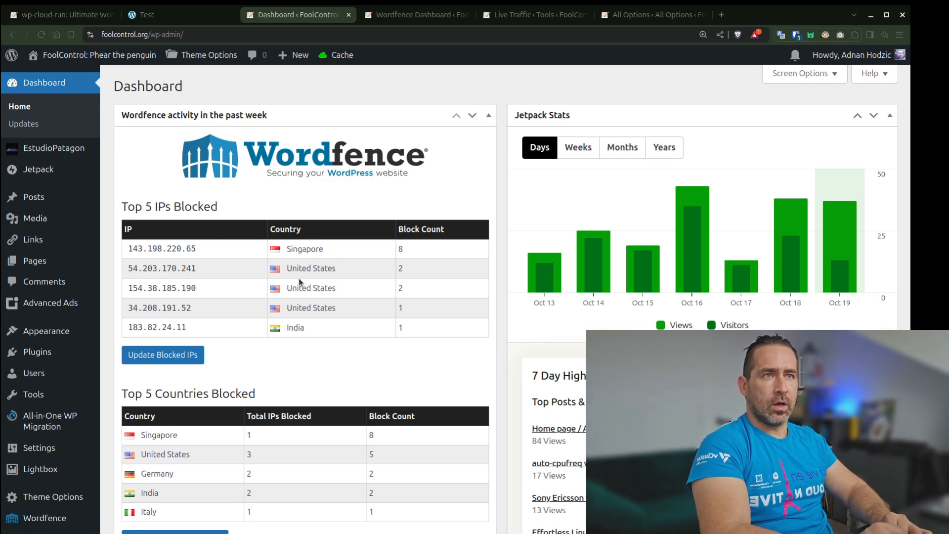
{"action": "mouse_move", "coordinate": [182, 220]}
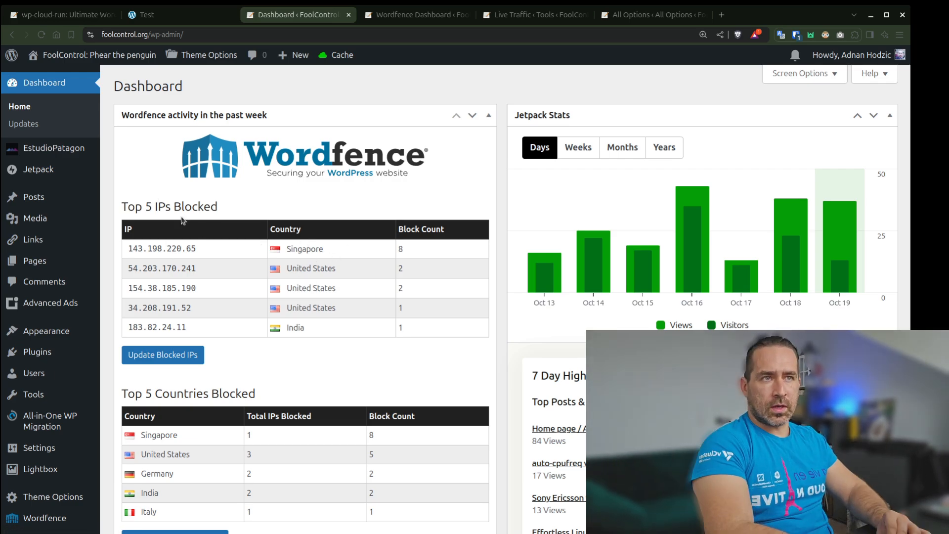
{"action": "mouse_move", "coordinate": [242, 309]}
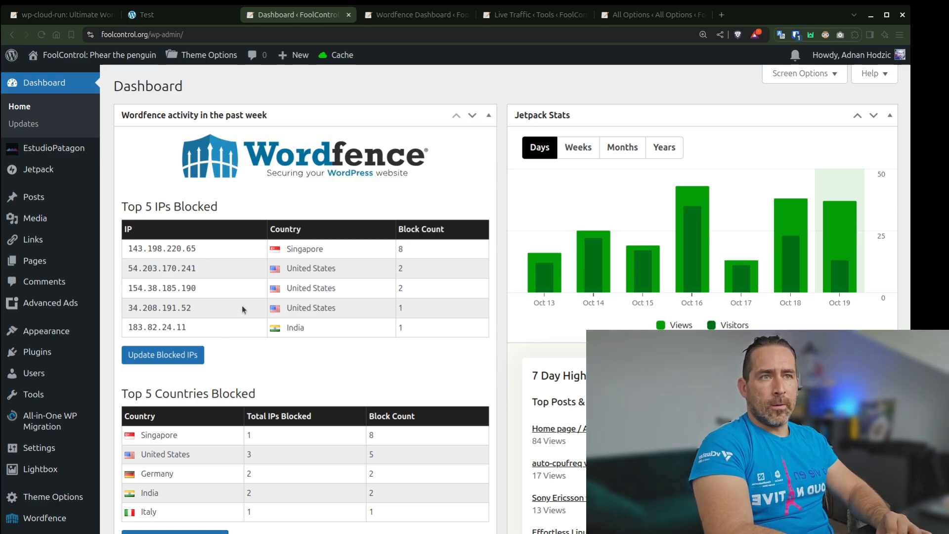
{"action": "mouse_move", "coordinate": [360, 102]}
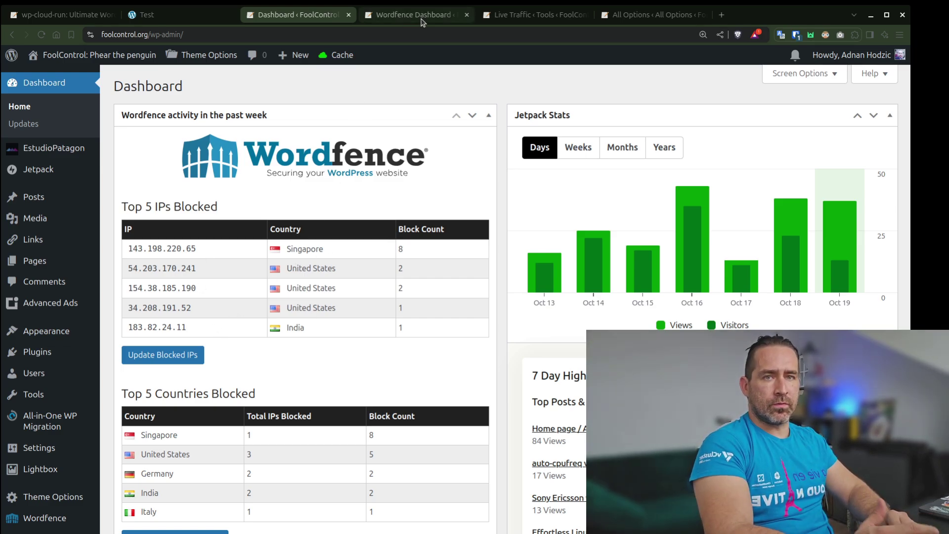
Step: Show the Wordfence dashboard with the Total Attacks Blocked chart set to 30 Days
{"action": "left_click", "coordinate": [416, 14]}
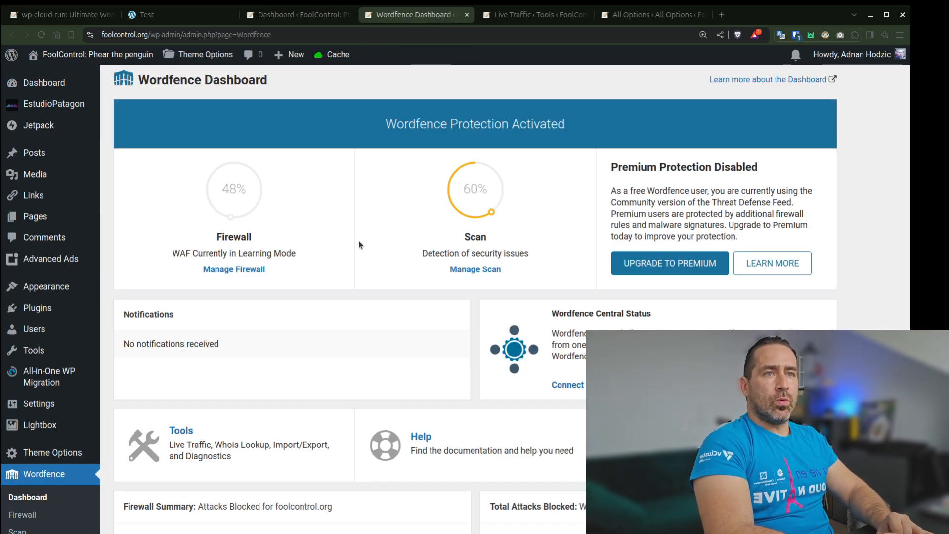
{"action": "scroll", "scroll_direction": "down", "scroll_amount": 3}
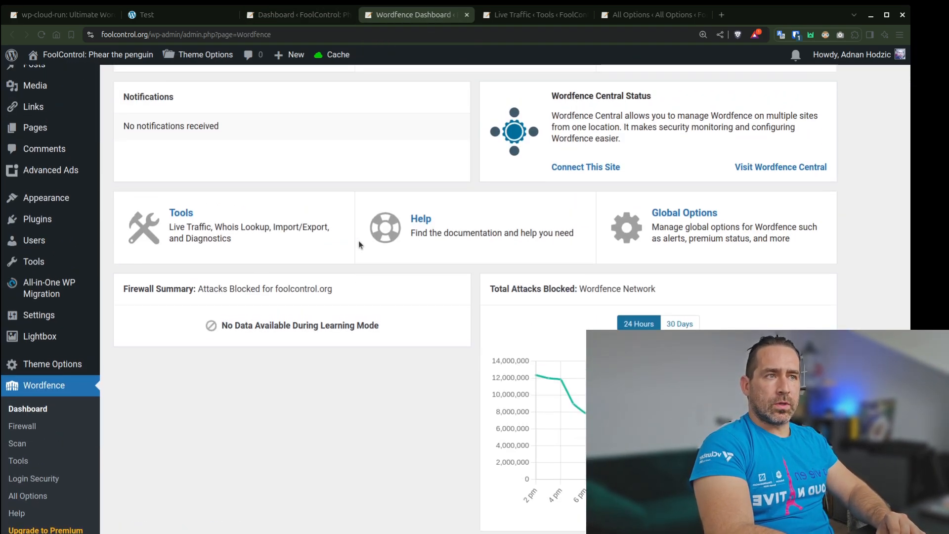
{"action": "scroll", "scroll_direction": "up", "scroll_amount": 3}
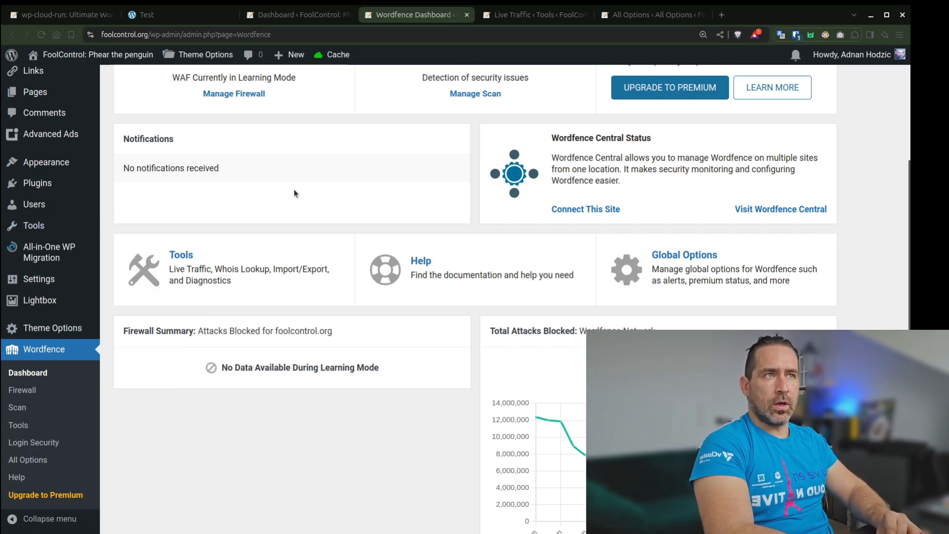
{"action": "scroll", "scroll_direction": "down", "scroll_amount": 3}
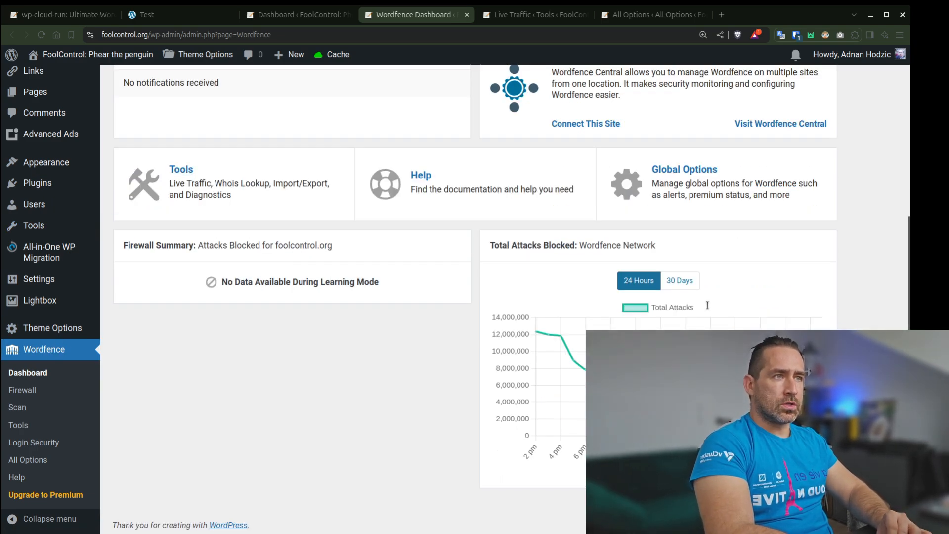
{"action": "left_click", "coordinate": [679, 279]}
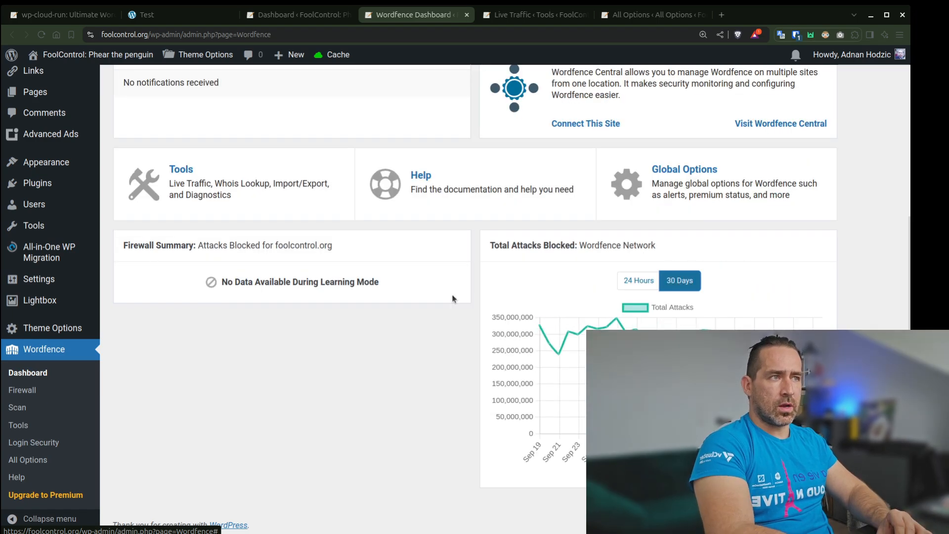
{"action": "scroll", "scroll_direction": "up", "scroll_amount": 3}
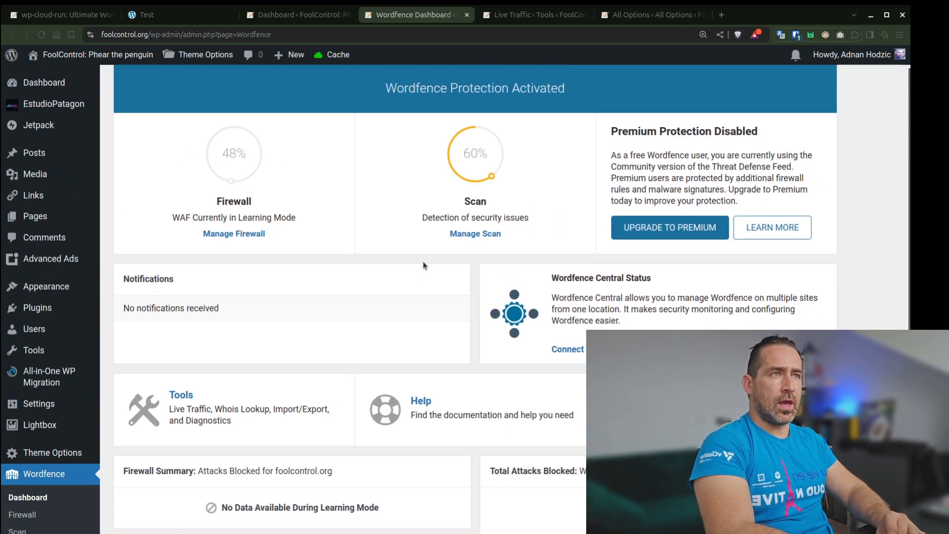
Step: View the Live Traffic entries below Live Traffic Options, including admin logins and a failed bot login
{"action": "left_click", "coordinate": [533, 14]}
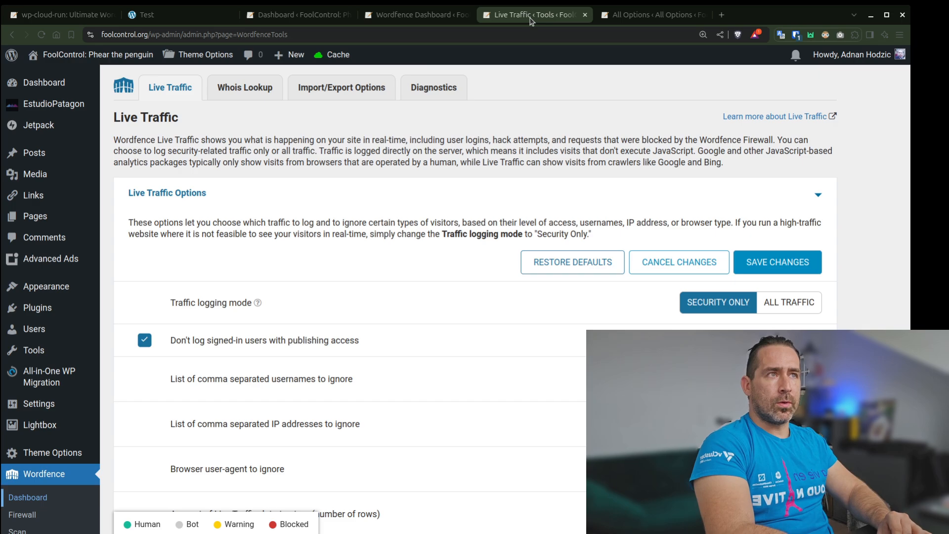
{"action": "scroll", "scroll_direction": "down", "scroll_amount": 3}
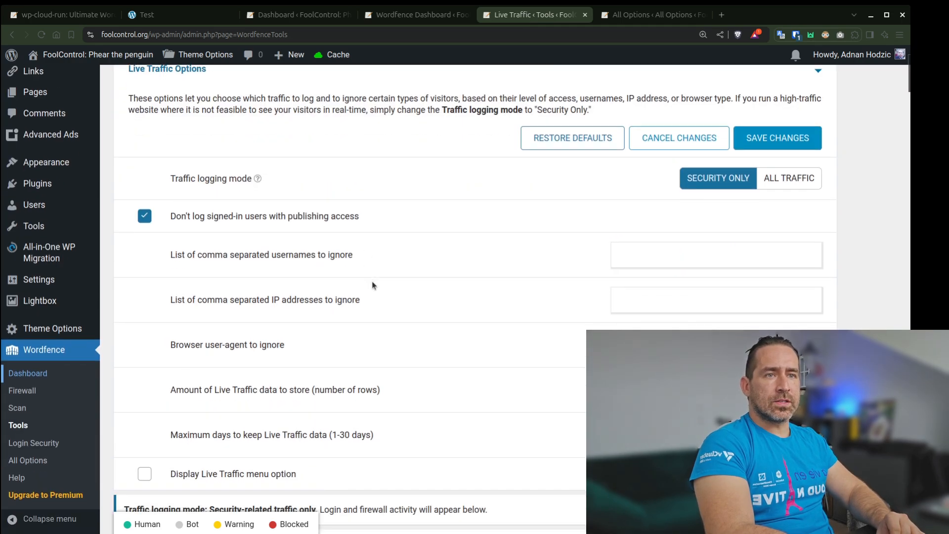
{"action": "mouse_move", "coordinate": [371, 352]}
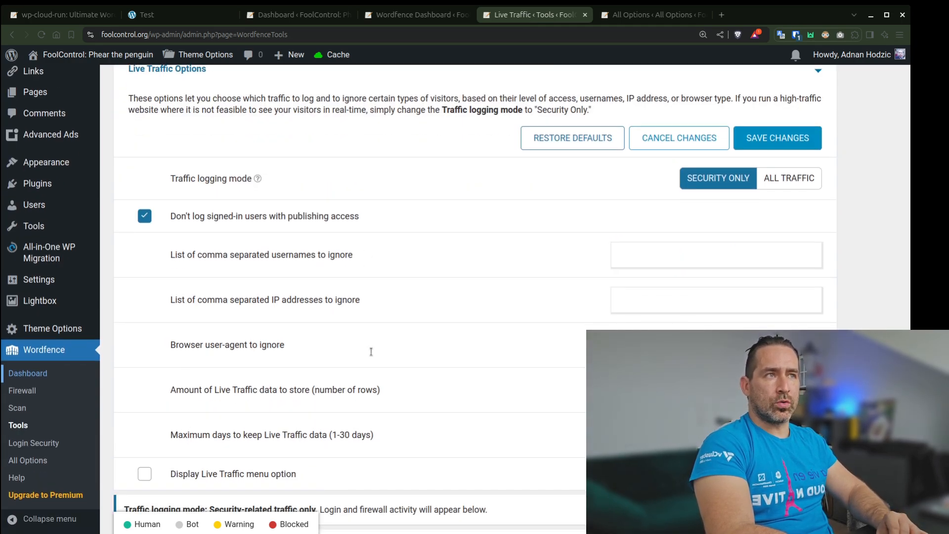
{"action": "scroll", "scroll_direction": "down", "scroll_amount": 3}
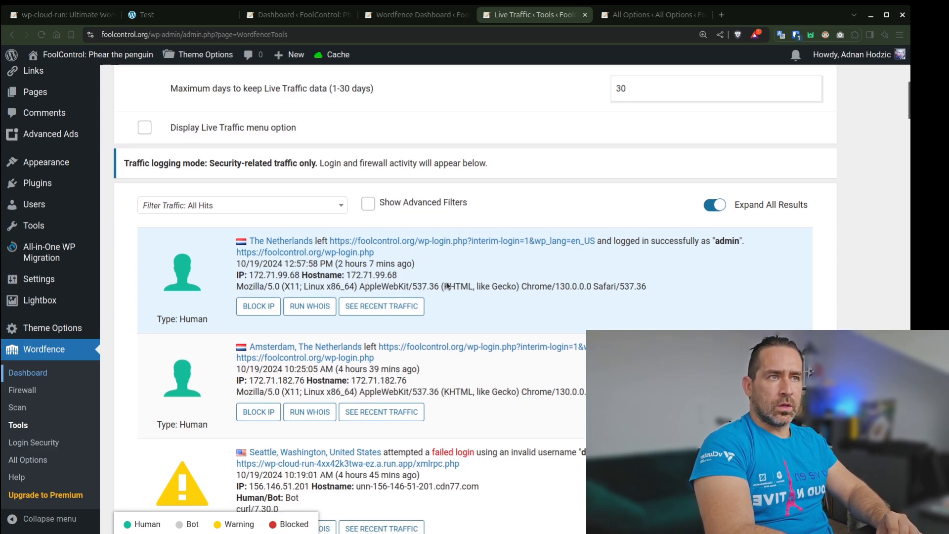
Step: Block the bot IP behind the failed Seattle login attempt in Live Traffic
{"action": "scroll", "scroll_direction": "down", "scroll_amount": 3}
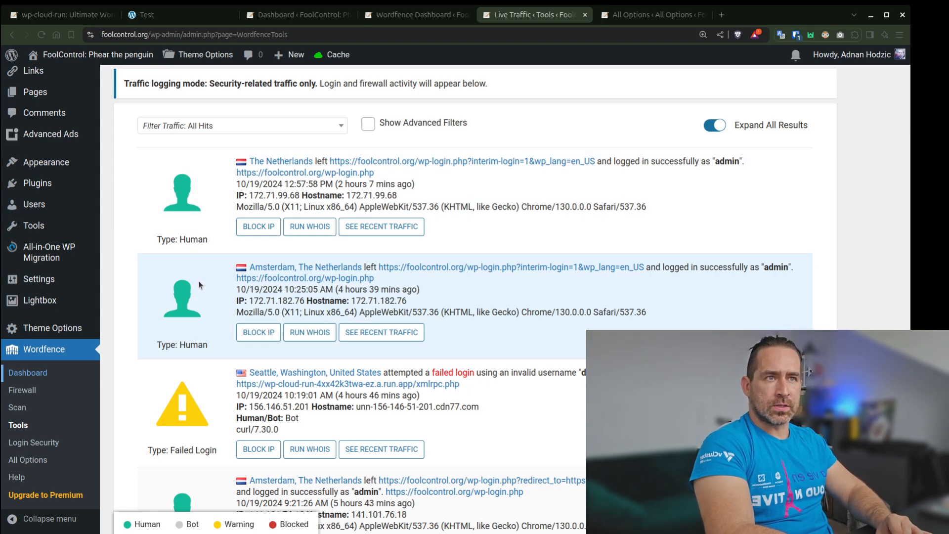
{"action": "scroll", "scroll_direction": "down", "scroll_amount": 3}
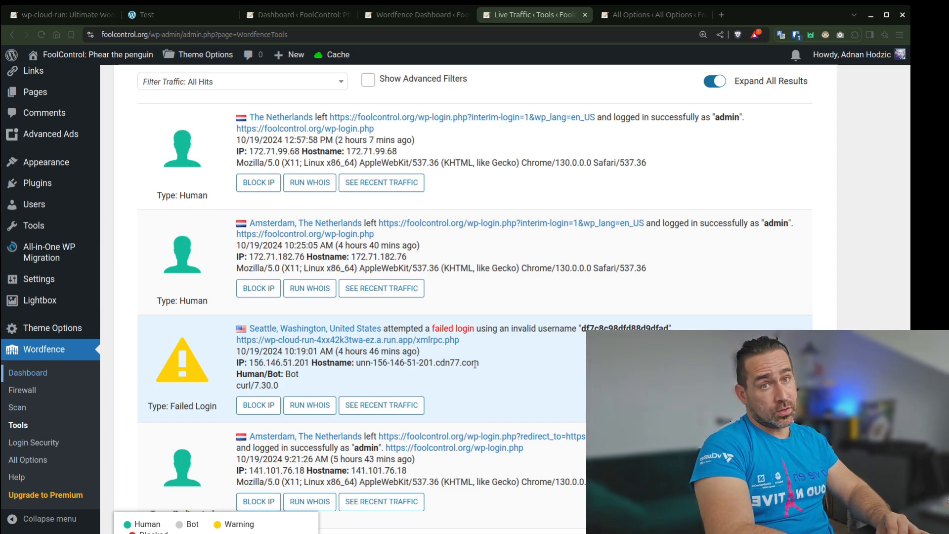
{"action": "scroll", "scroll_direction": "down", "scroll_amount": 3}
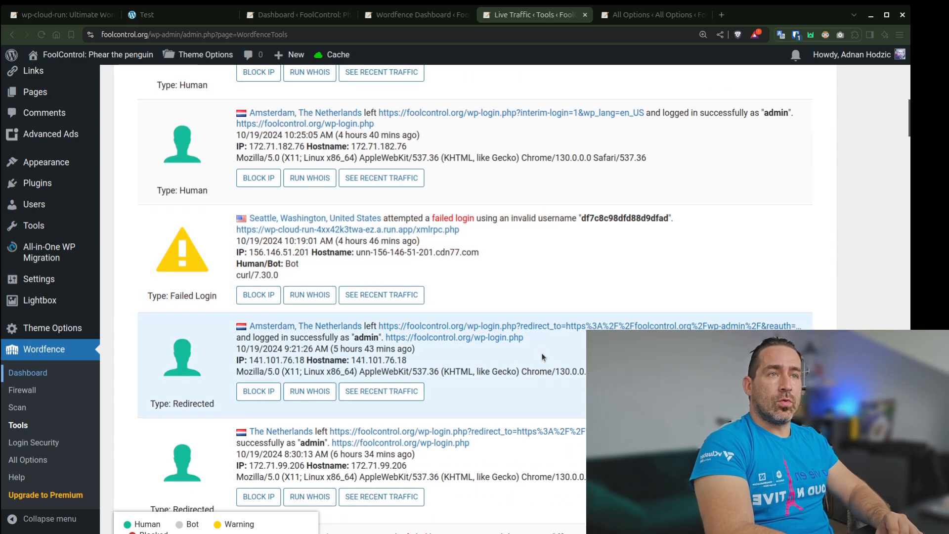
{"action": "left_click", "coordinate": [258, 295]}
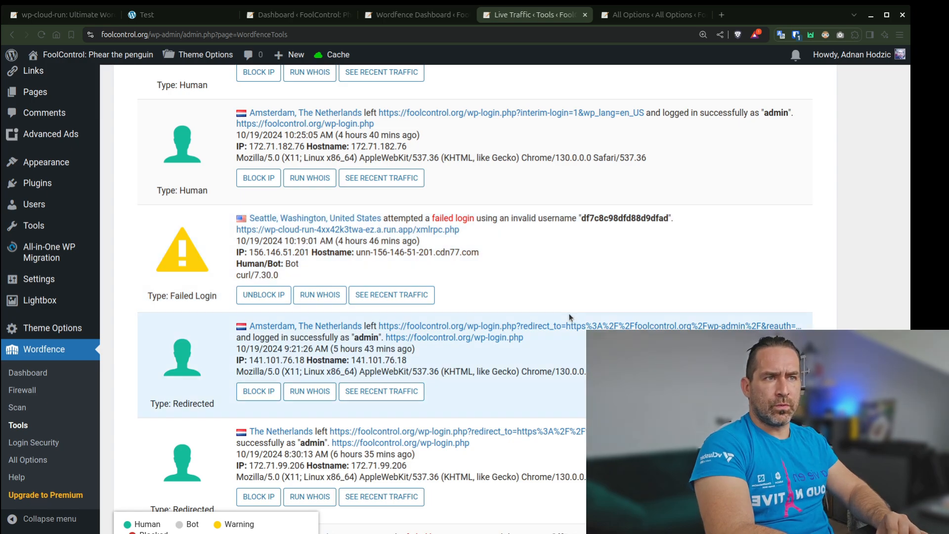
{"action": "mouse_move", "coordinate": [523, 369]}
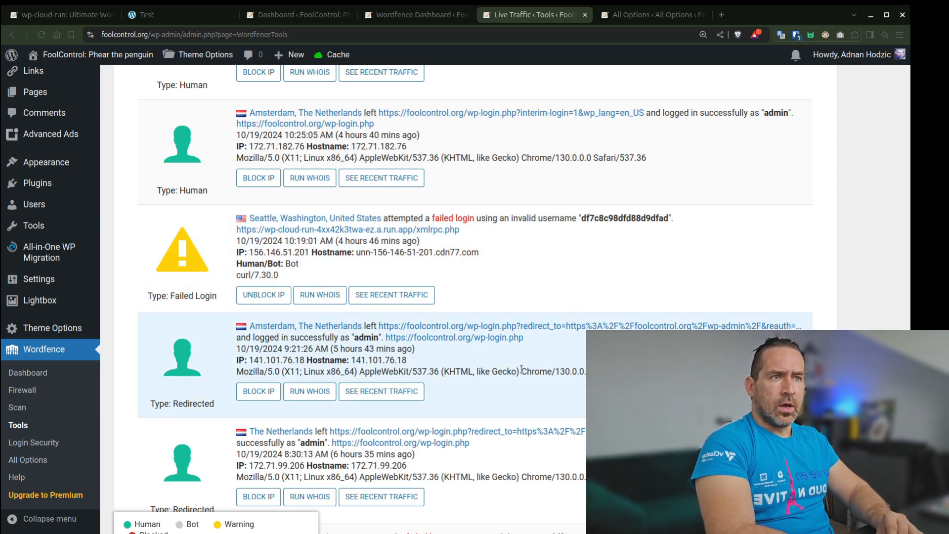
Step: Review the remaining redirect and 404 entries, then move to Wordfence All Options
{"action": "scroll", "scroll_direction": "down", "scroll_amount": 3}
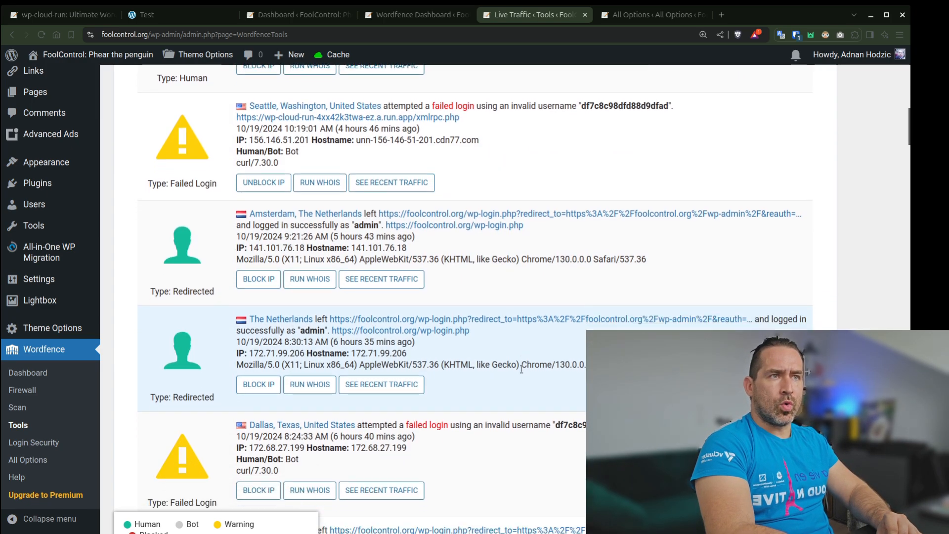
{"action": "scroll", "scroll_direction": "down", "scroll_amount": 3}
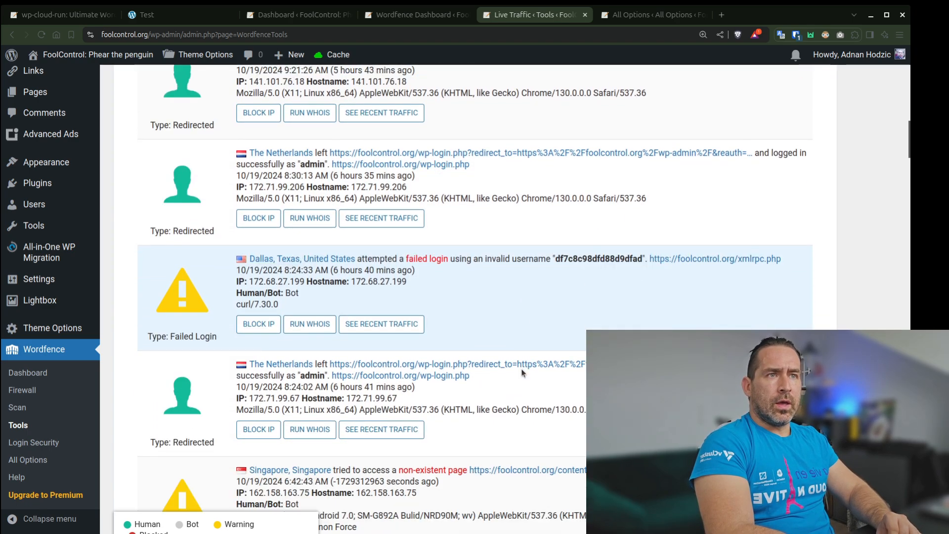
{"action": "scroll", "scroll_direction": "up", "scroll_amount": 3}
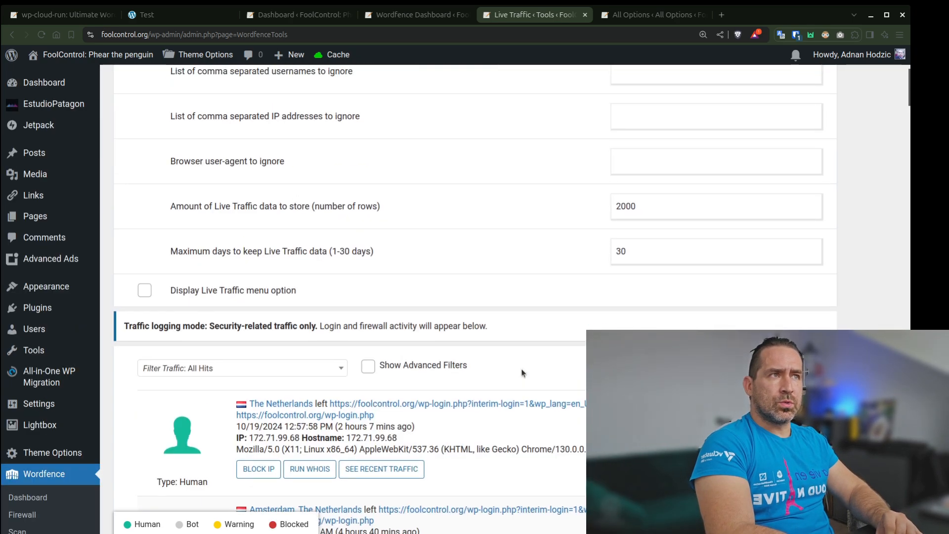
{"action": "scroll", "scroll_direction": "down", "scroll_amount": 3}
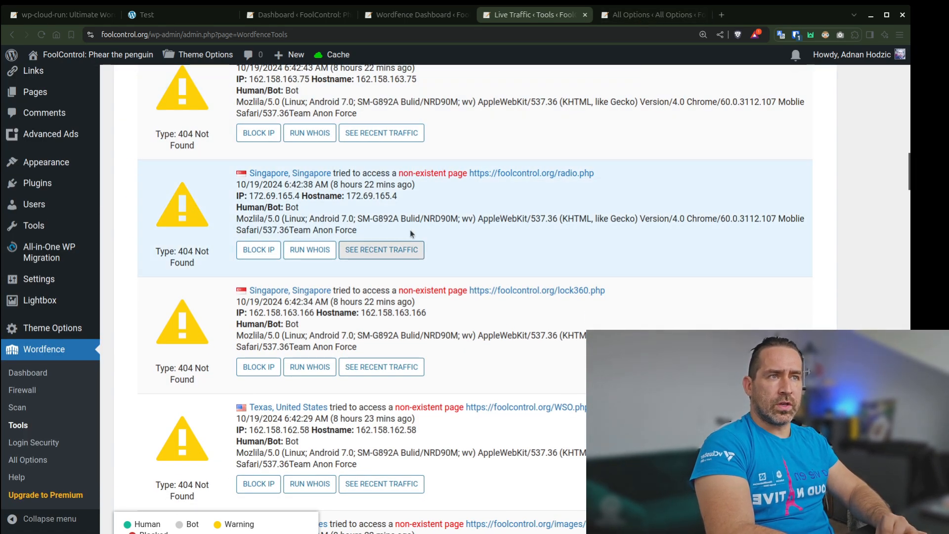
{"action": "left_click", "coordinate": [651, 15]}
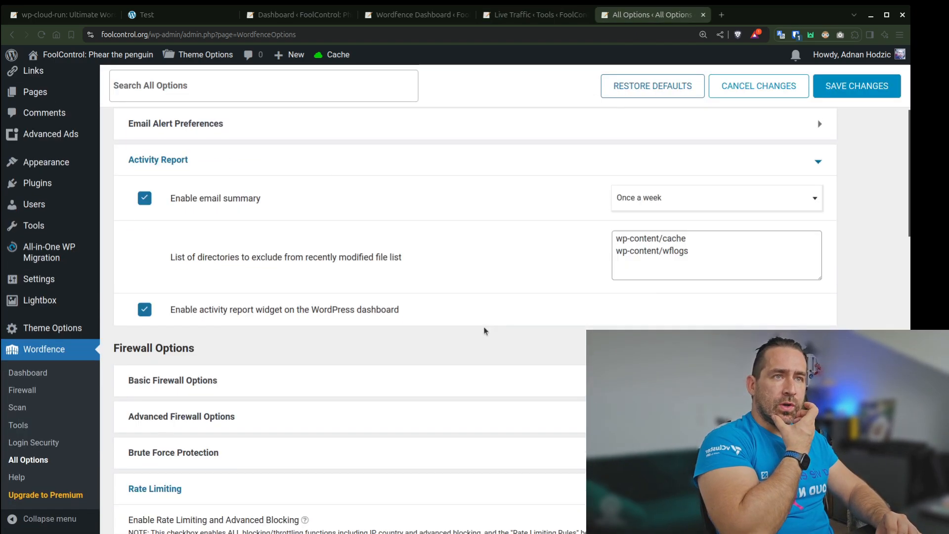
{"action": "scroll", "scroll_direction": "down", "scroll_amount": 3}
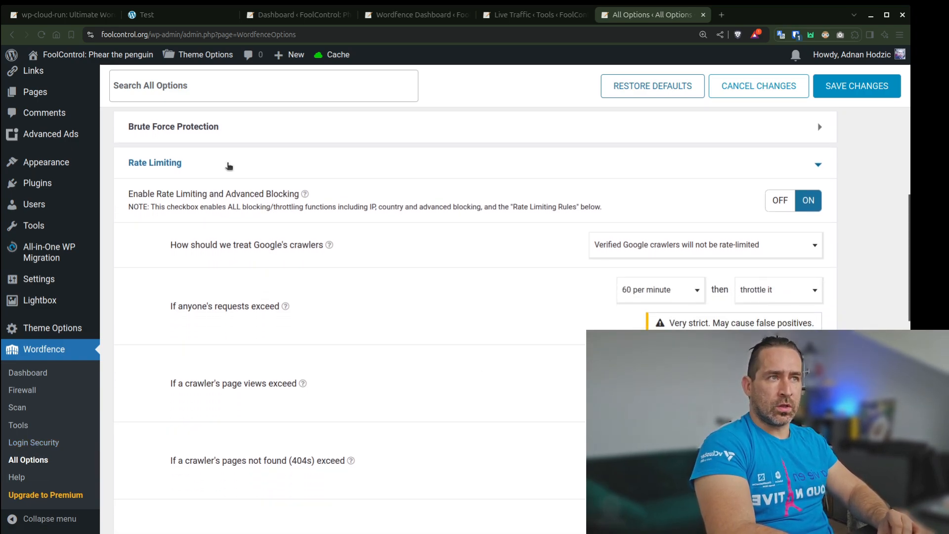
{"action": "mouse_move", "coordinate": [511, 338]}
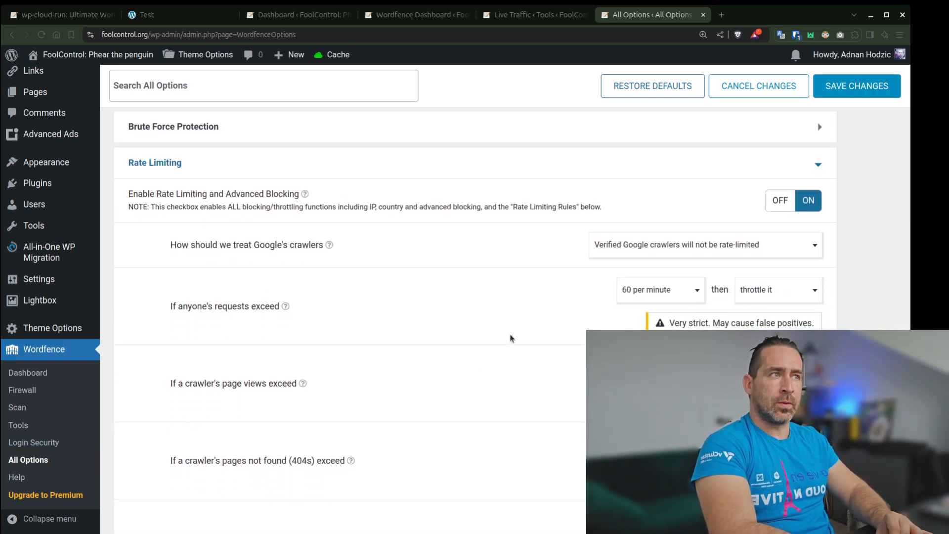
{"action": "scroll", "scroll_direction": "down", "scroll_amount": 3}
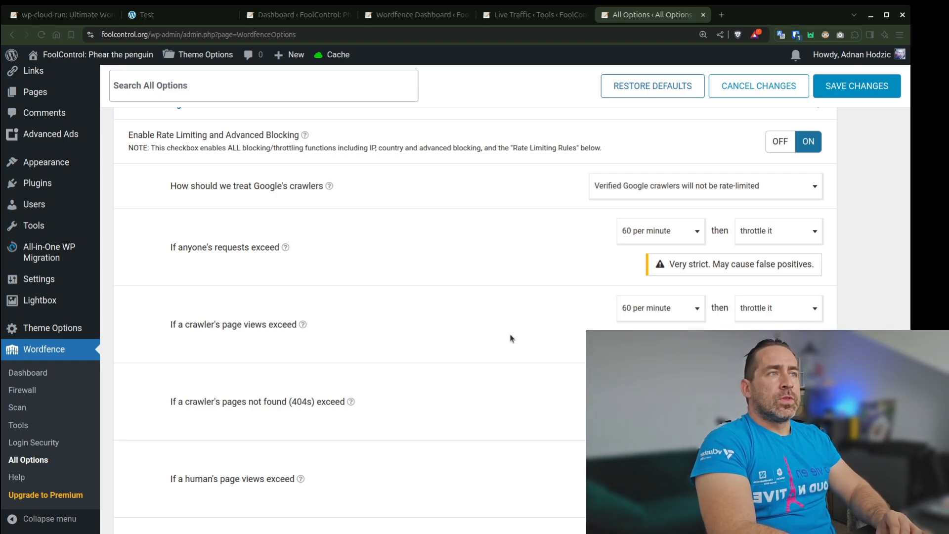
{"action": "mouse_move", "coordinate": [702, 274]}
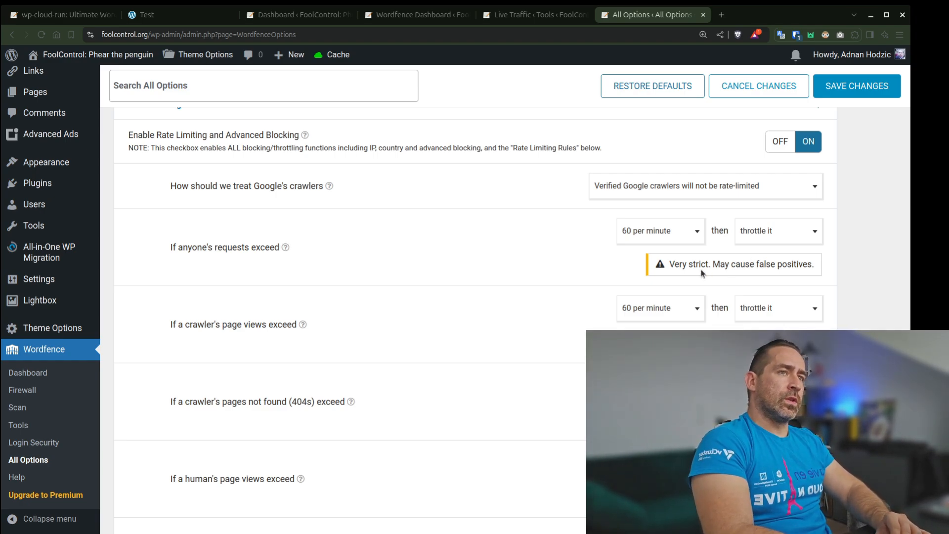
{"action": "mouse_move", "coordinate": [545, 280]}
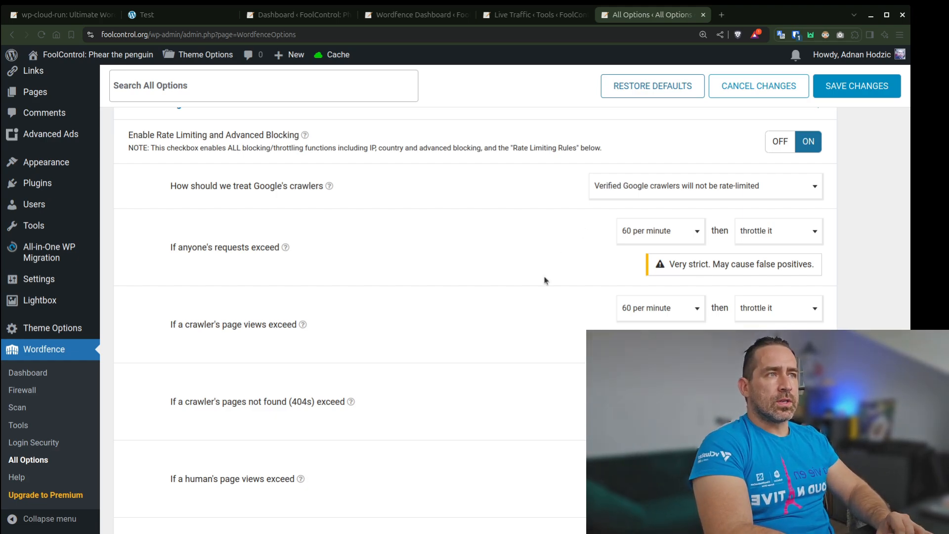
{"action": "mouse_move", "coordinate": [650, 236]}
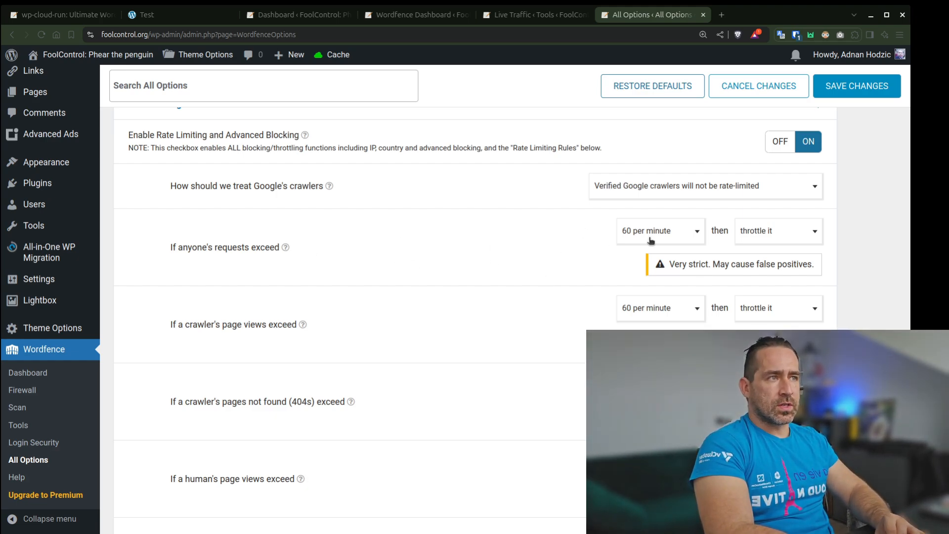
{"action": "mouse_move", "coordinate": [687, 258]}
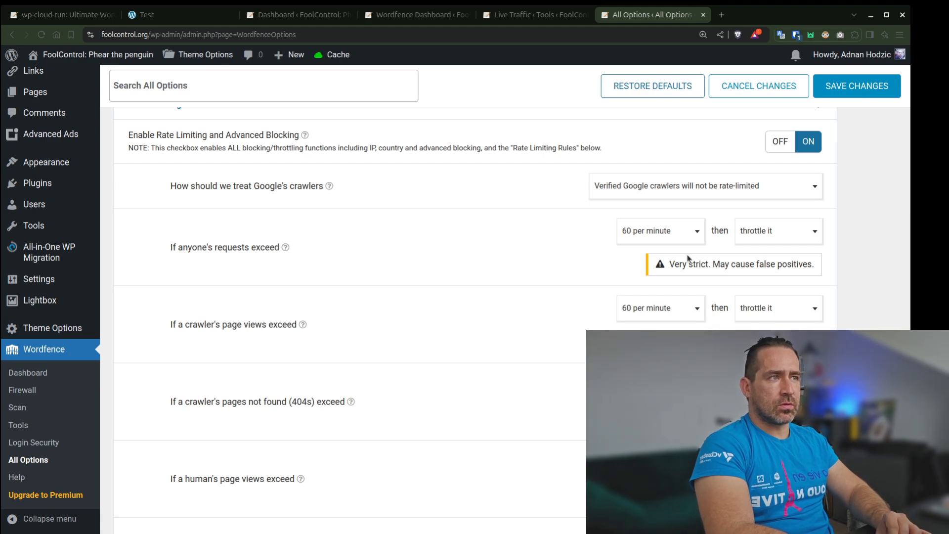
{"action": "mouse_move", "coordinate": [643, 242]}
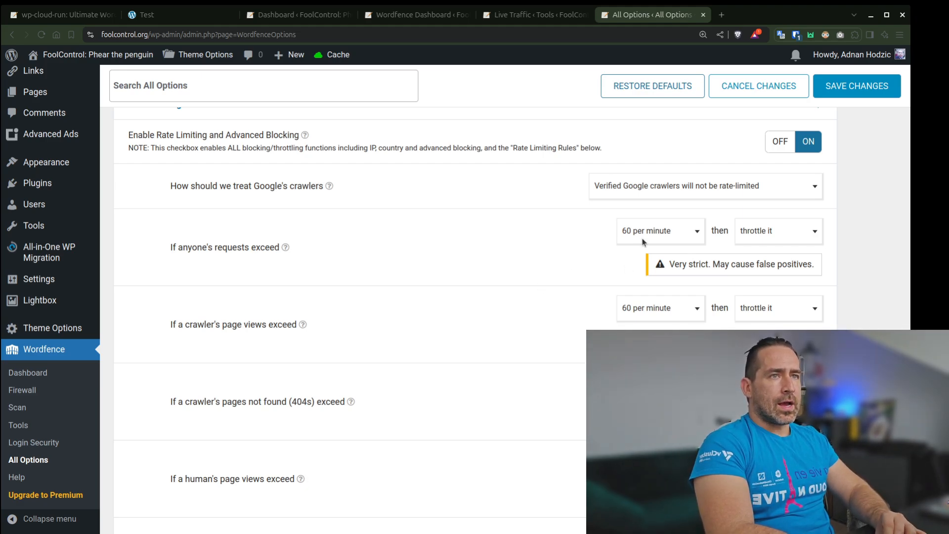
Step: Set anyone's requests, crawler page views and human 404s over the limit to 'block it'
{"action": "left_click", "coordinate": [777, 230]}
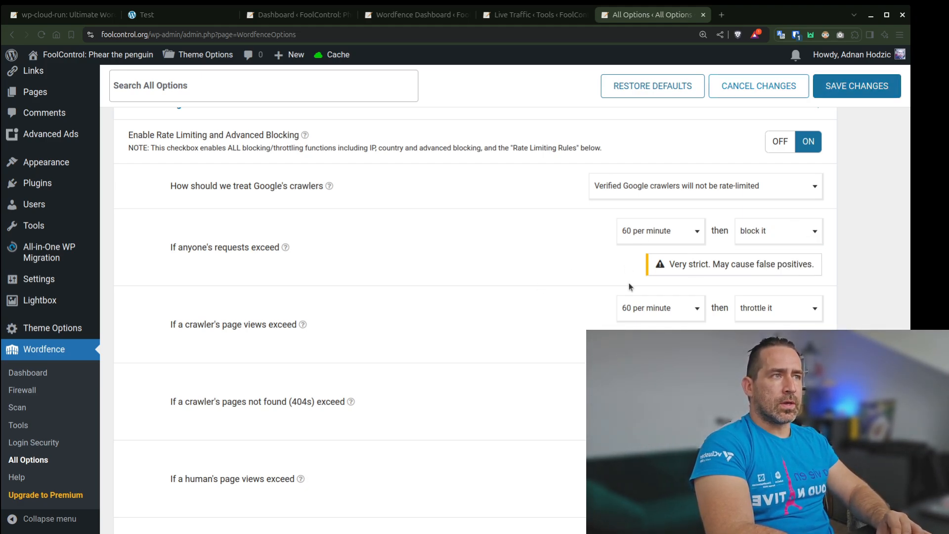
{"action": "mouse_move", "coordinate": [580, 319]}
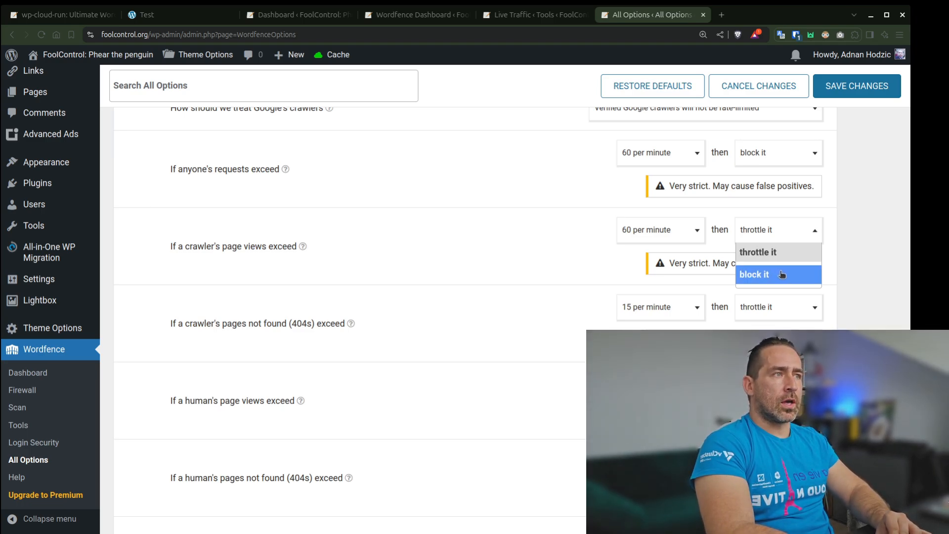
{"action": "left_click", "coordinate": [755, 274]}
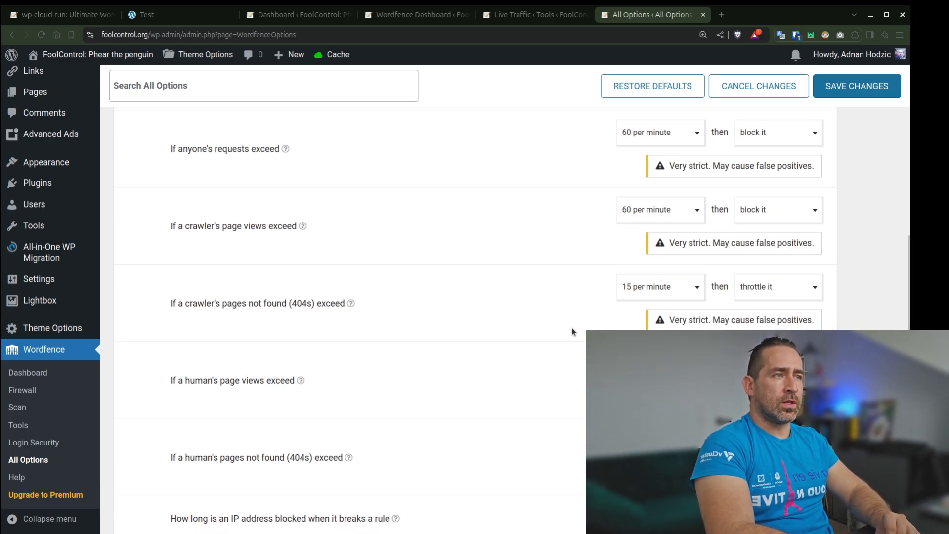
{"action": "scroll", "scroll_direction": "down", "scroll_amount": 3}
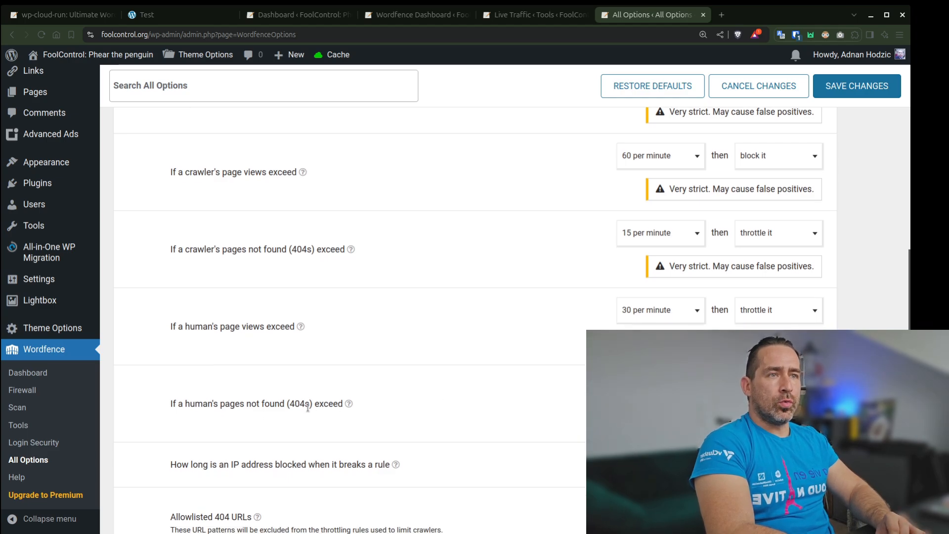
{"action": "mouse_move", "coordinate": [517, 390]}
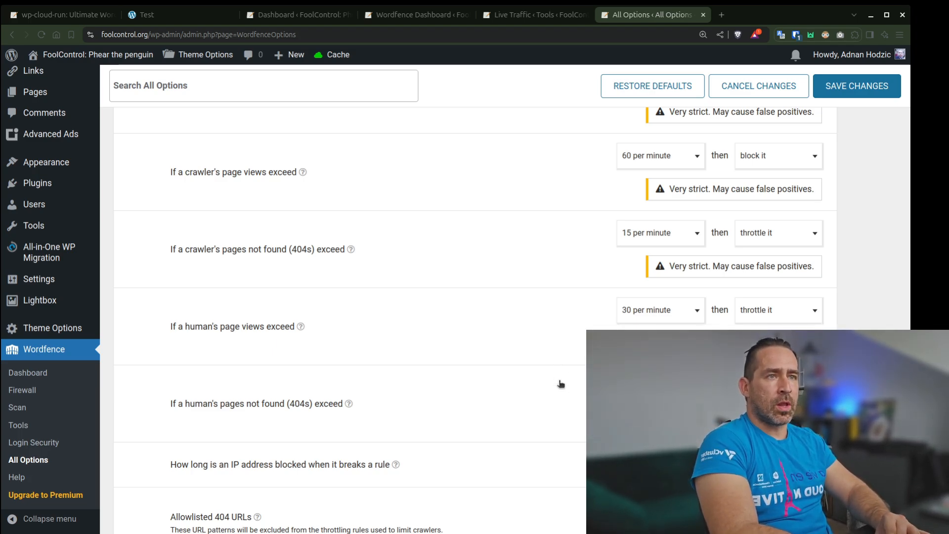
{"action": "scroll", "scroll_direction": "down", "scroll_amount": 3}
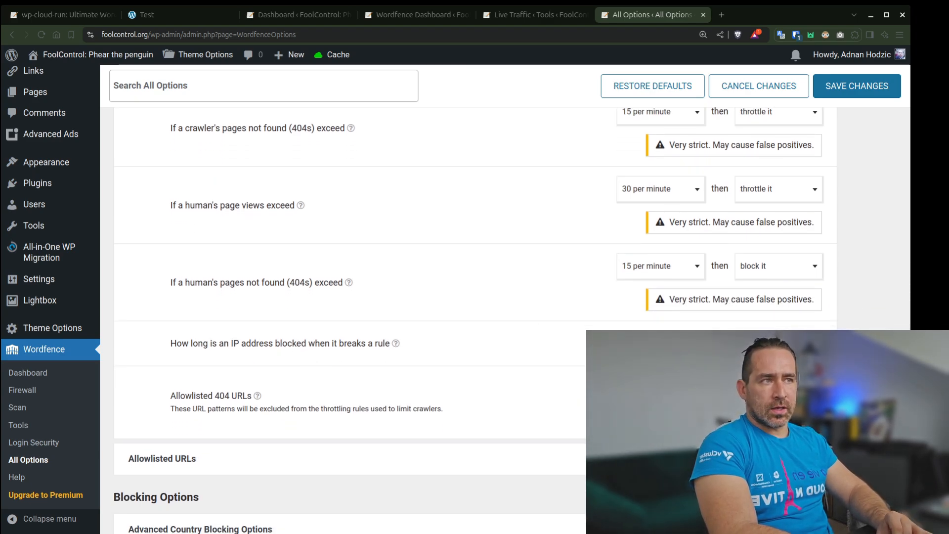
{"action": "mouse_move", "coordinate": [565, 333]}
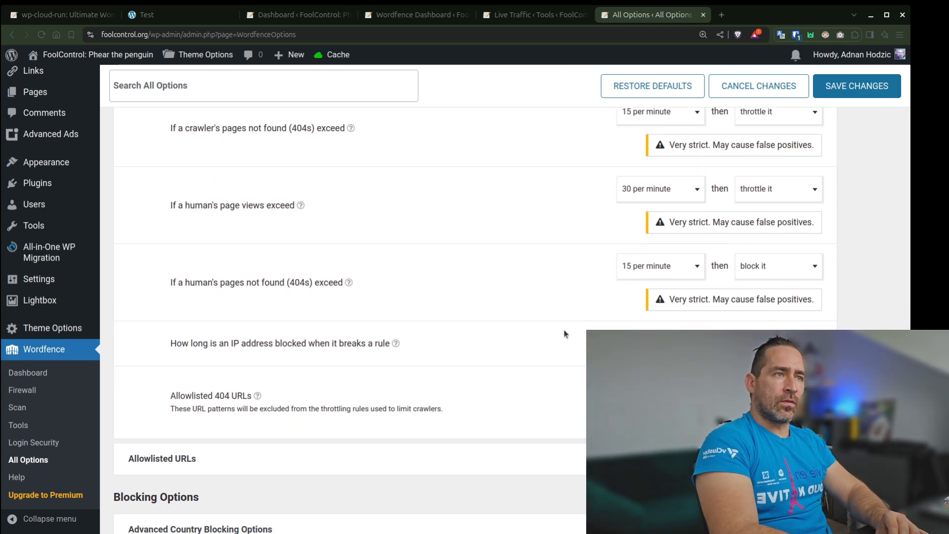
{"action": "scroll", "scroll_direction": "down", "scroll_amount": 3}
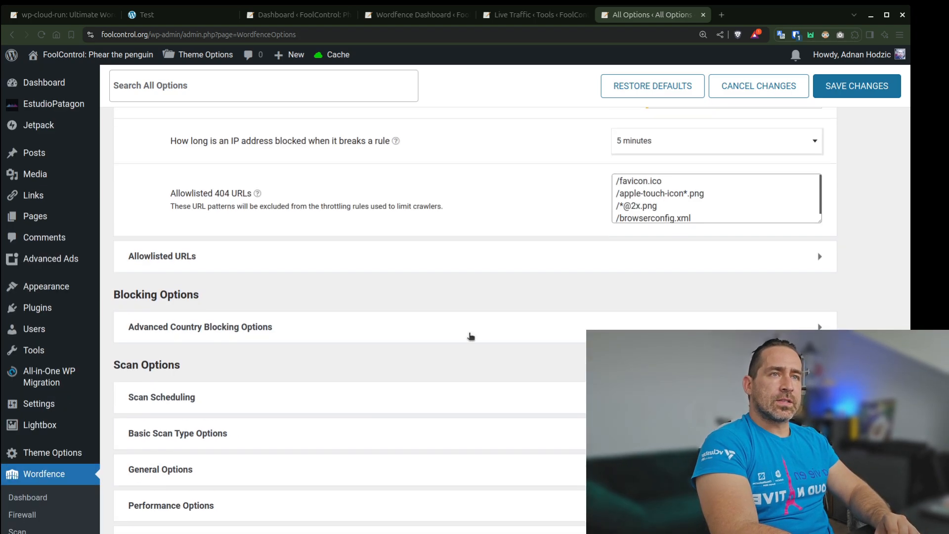
Step: Scroll the tutorial post to section 8.2 on rate limiting and 2FA
{"action": "scroll", "scroll_direction": "down", "scroll_amount": 3}
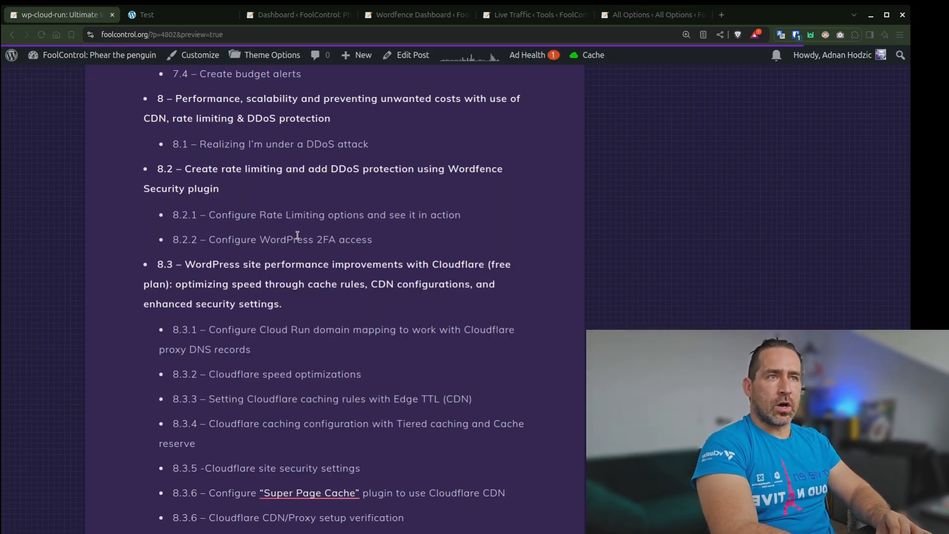
{"action": "mouse_move", "coordinate": [546, 201]}
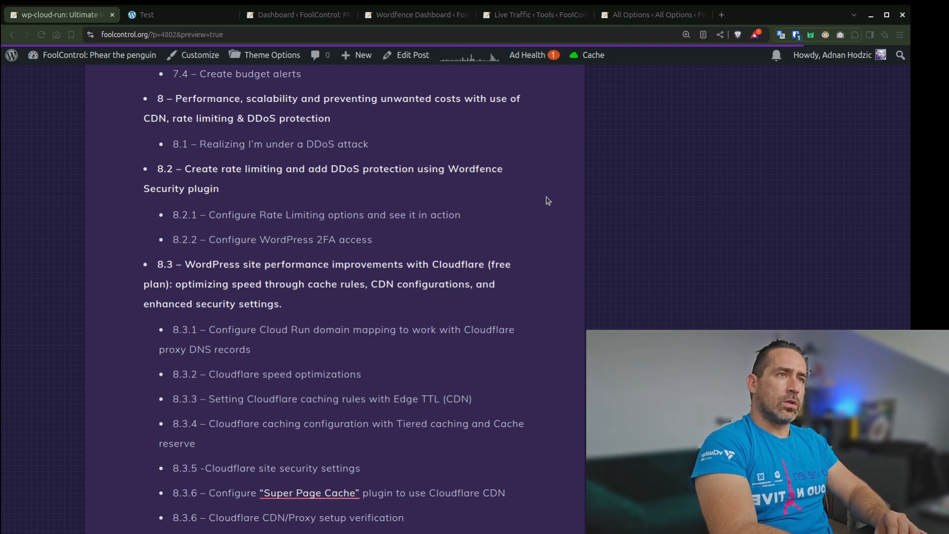
Step: Return to All Options, then show Login Security confirming 2FA active with 5 recovery codes
{"action": "left_click", "coordinate": [651, 15]}
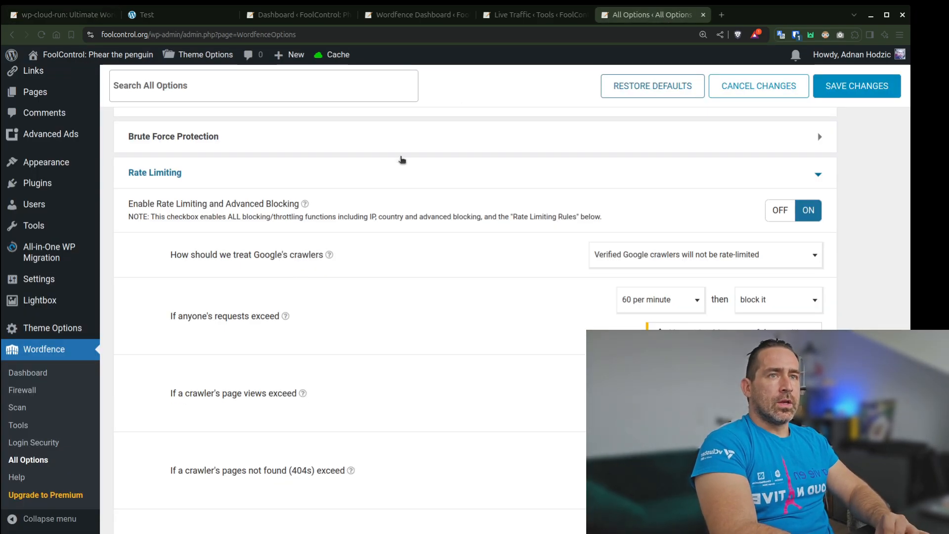
{"action": "mouse_move", "coordinate": [34, 443]}
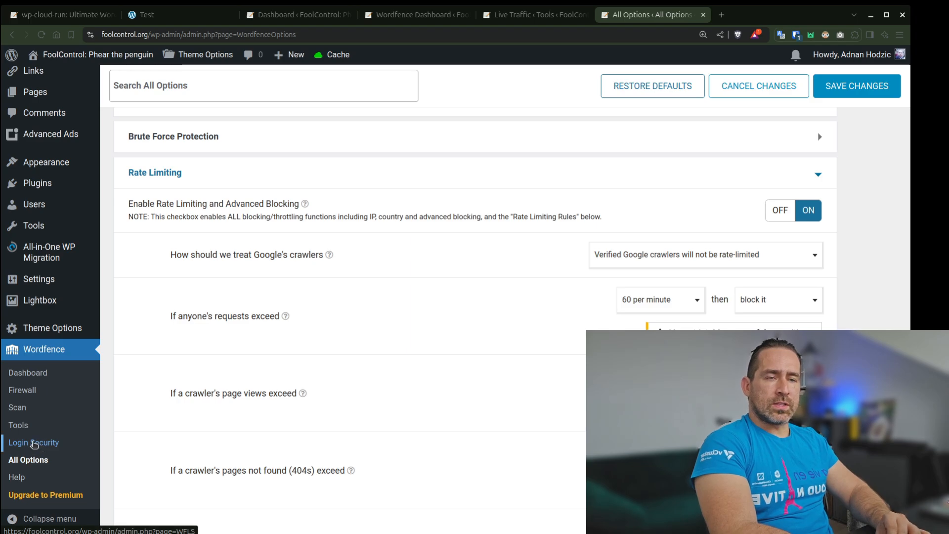
{"action": "left_click", "coordinate": [33, 443]}
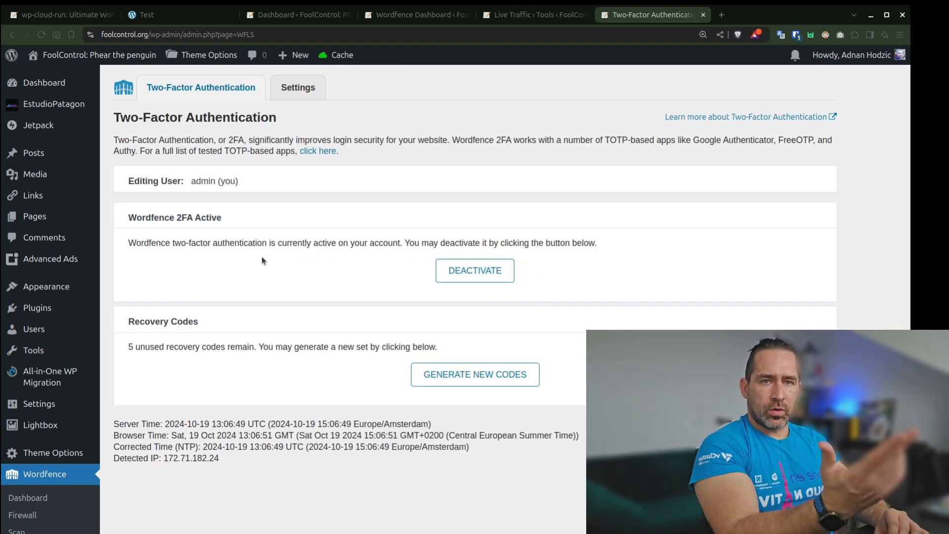
{"action": "mouse_move", "coordinate": [338, 258]}
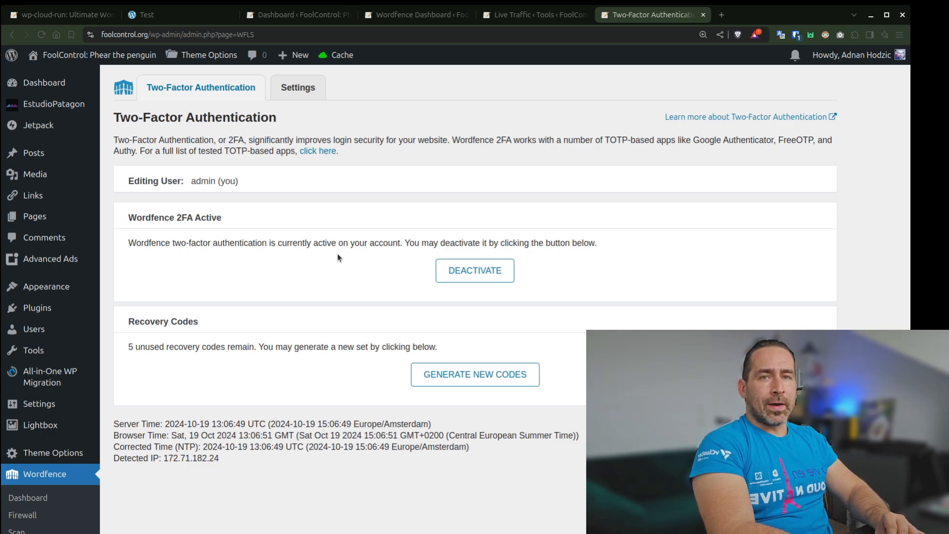
{"action": "mouse_move", "coordinate": [381, 259]}
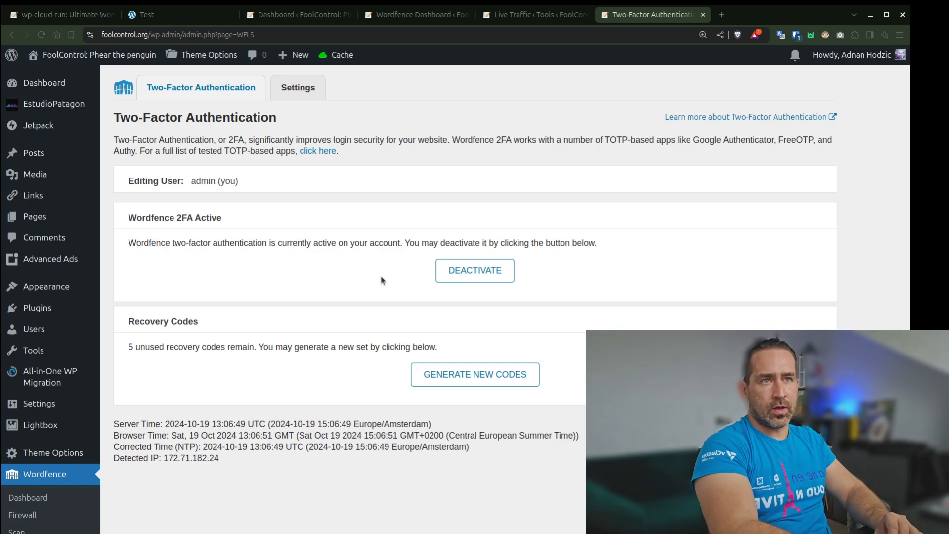
{"action": "mouse_move", "coordinate": [402, 235]}
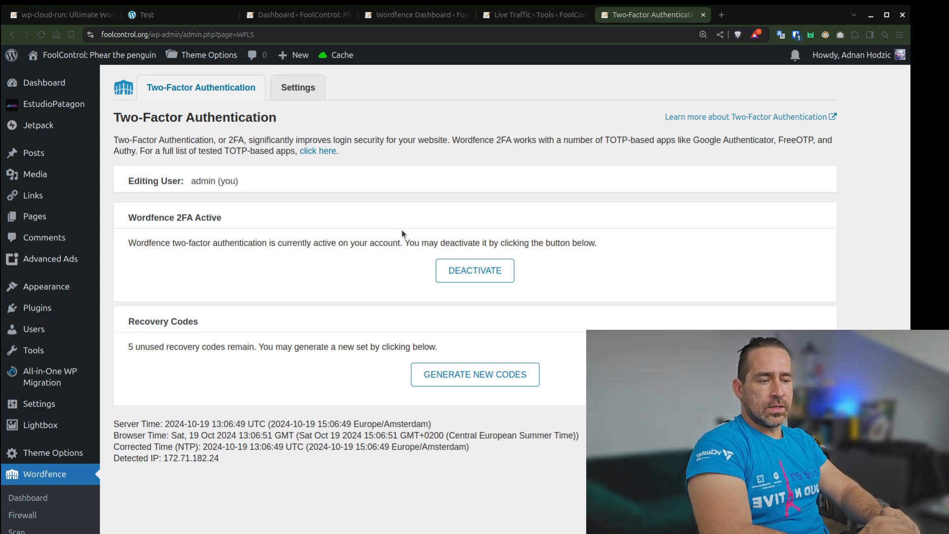
{"action": "mouse_move", "coordinate": [366, 293]}
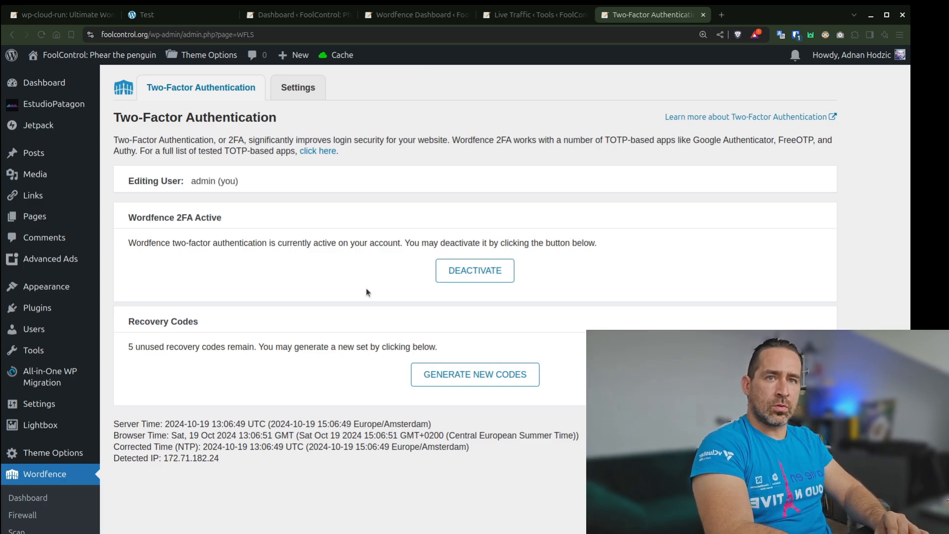
{"action": "mouse_move", "coordinate": [208, 55]}
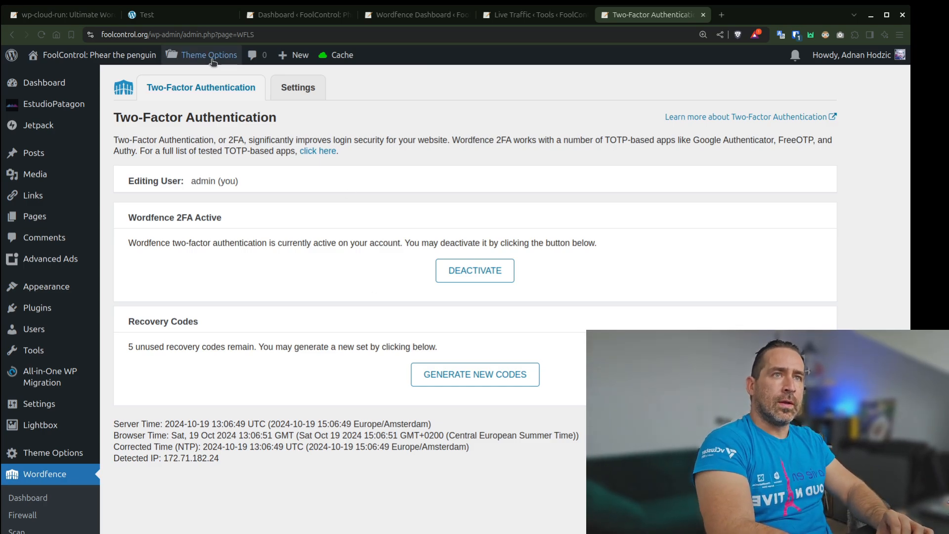
{"action": "mouse_move", "coordinate": [58, 15]}
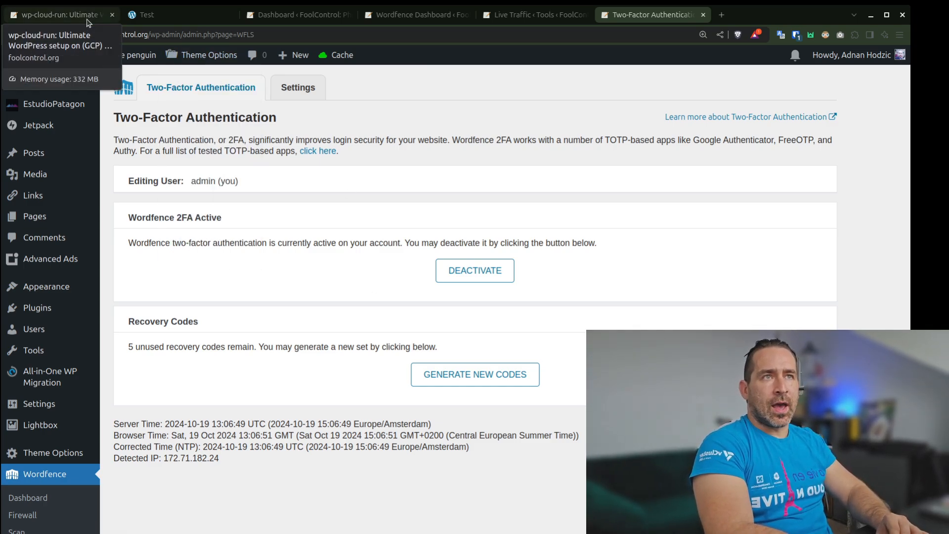